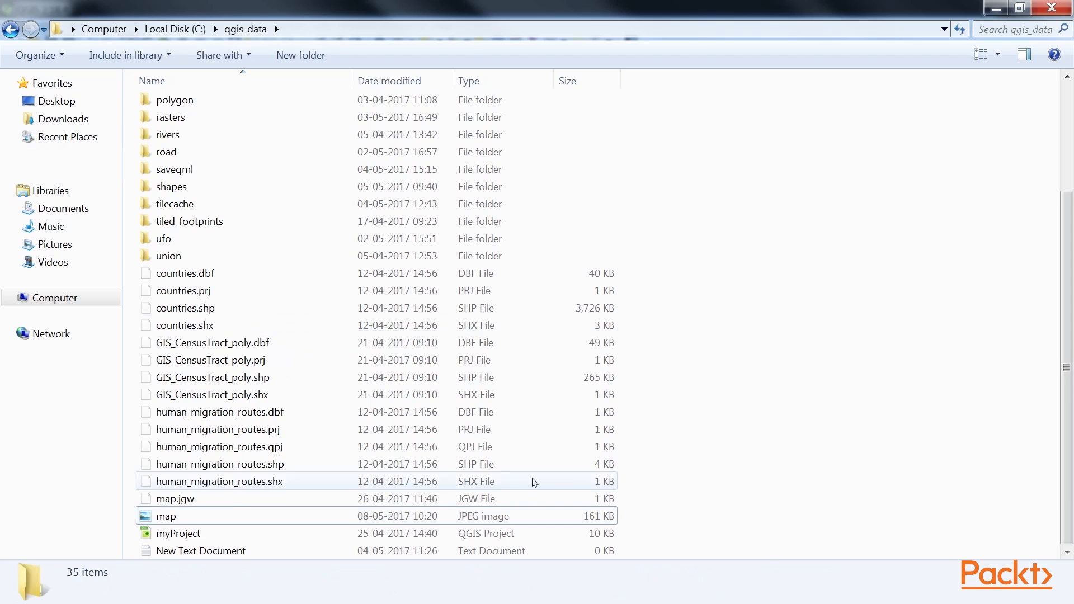
Run the console script exporting the layer as GeoJSON and open it on geojson.io.
double_click(166, 516)
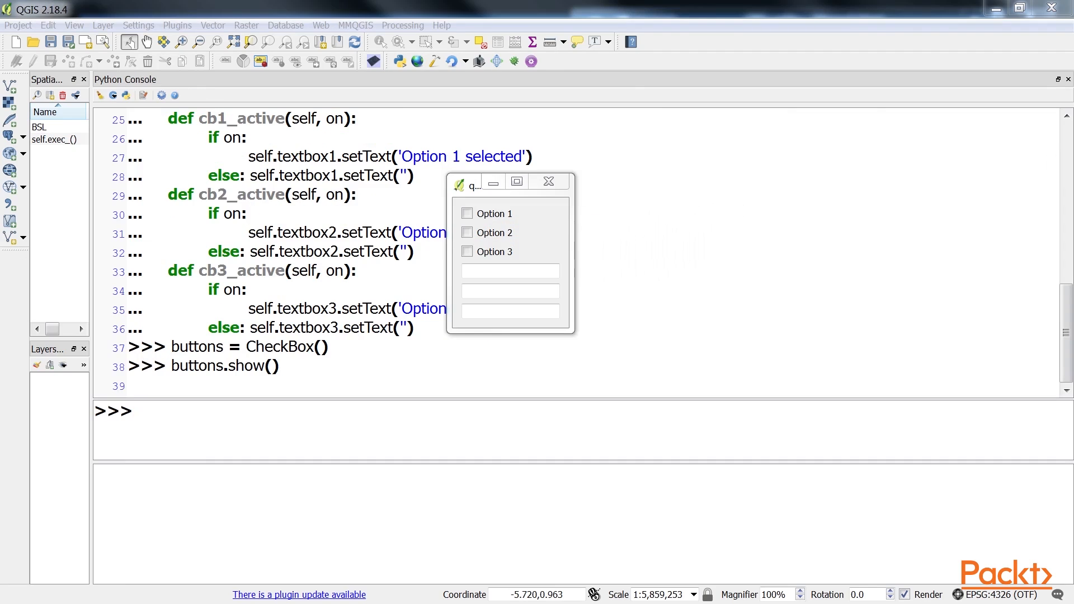
mouse_move(186, 228)
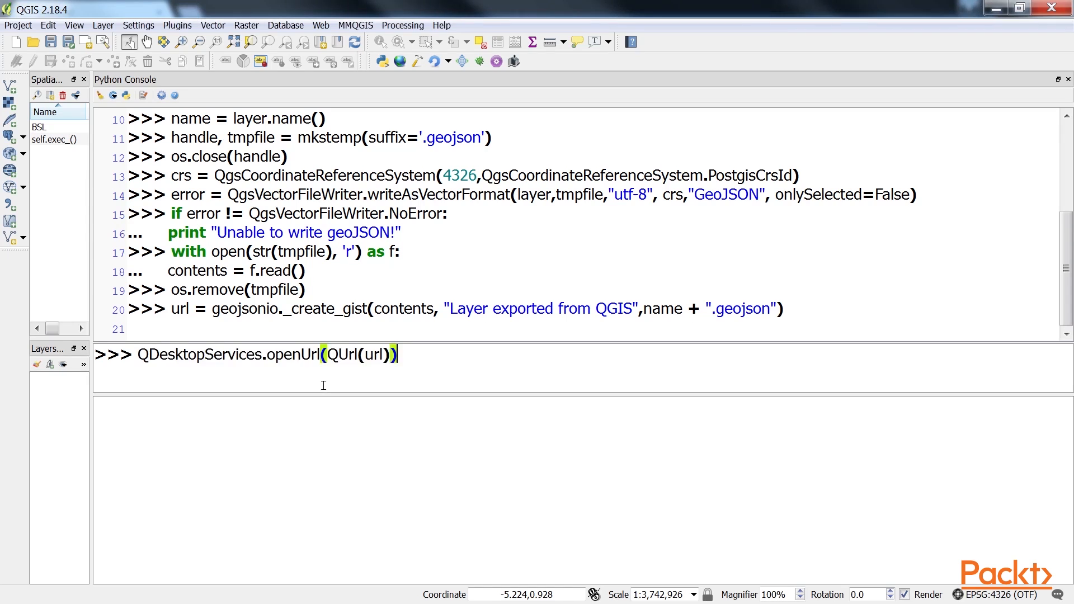
key("Return")
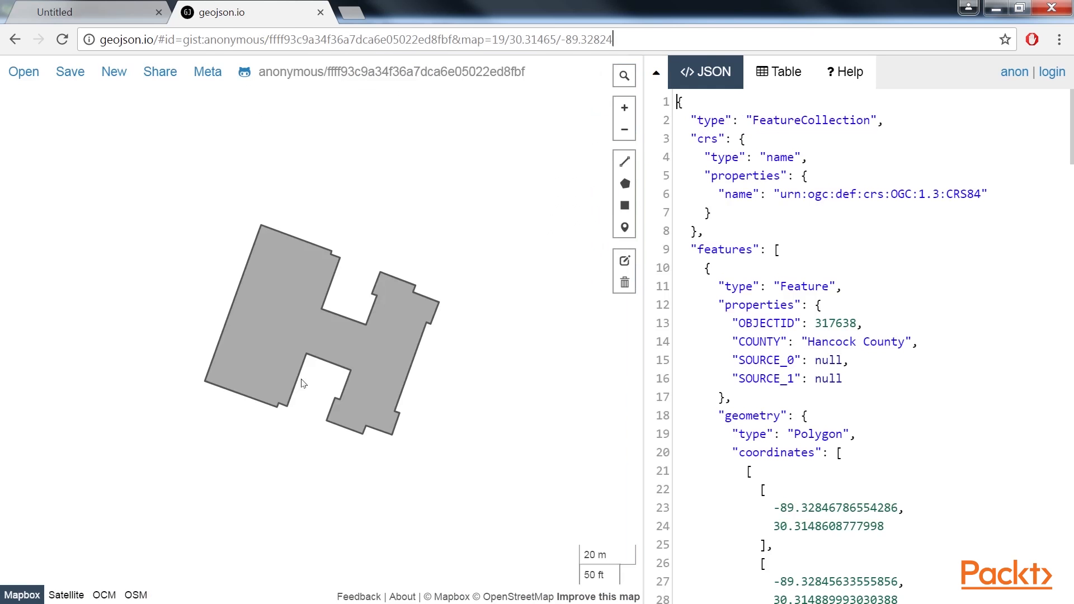